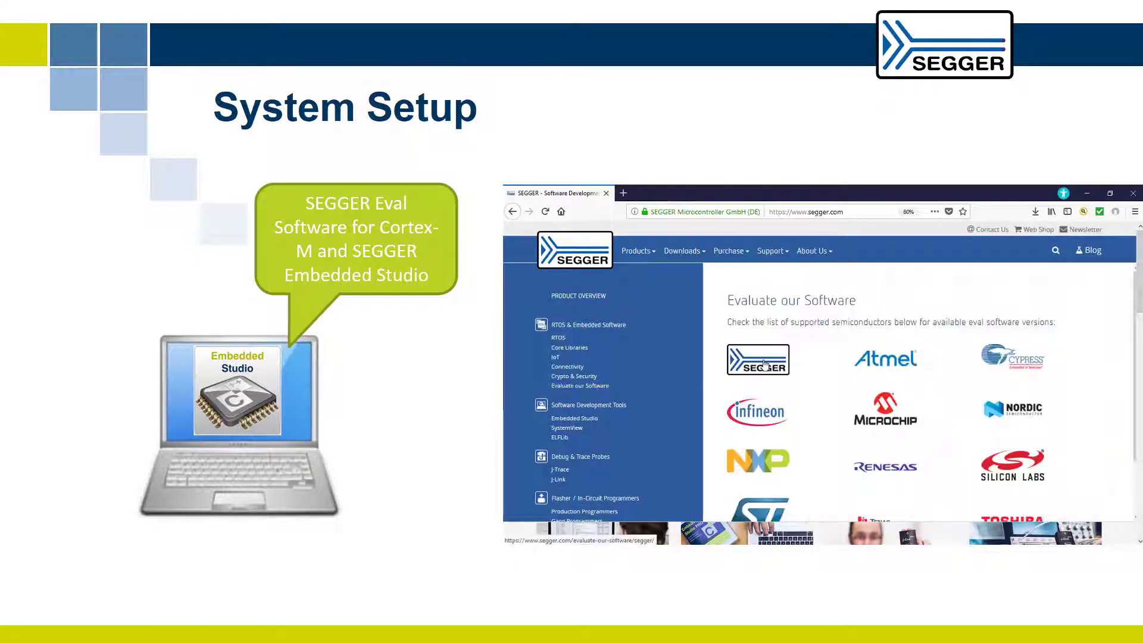
# Step: Advance past the System Setup slide and end the slideshow to the desktop
pyautogui.click(759, 358)
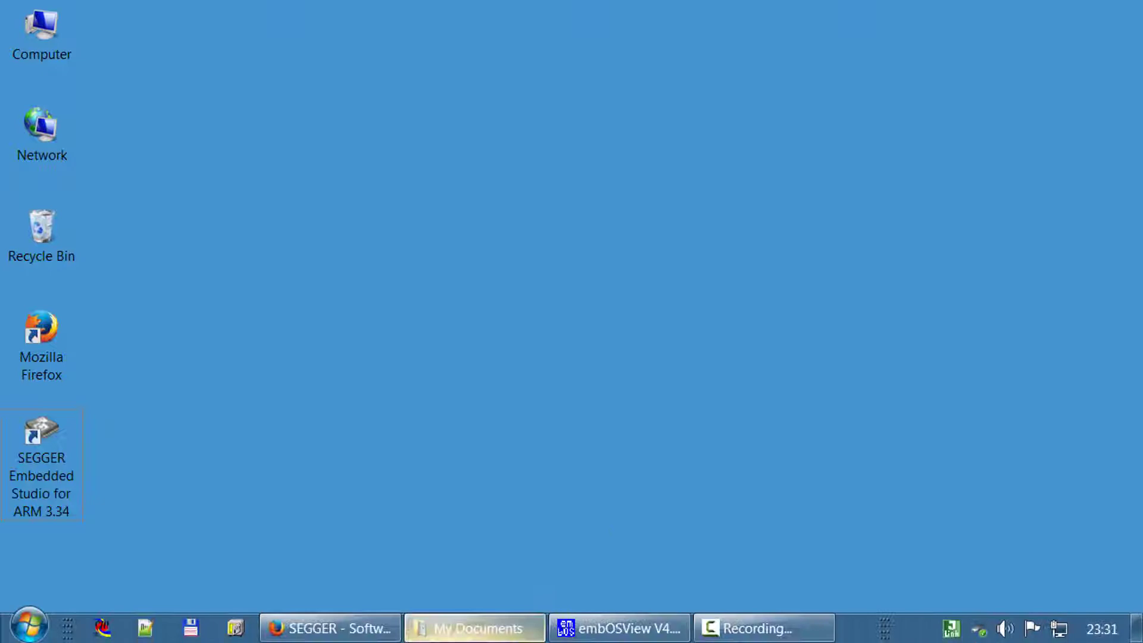
# Step: Launch Embedded Studio, download Start_emPower via Debug > Go, and continue past main
pyautogui.click(473, 627)
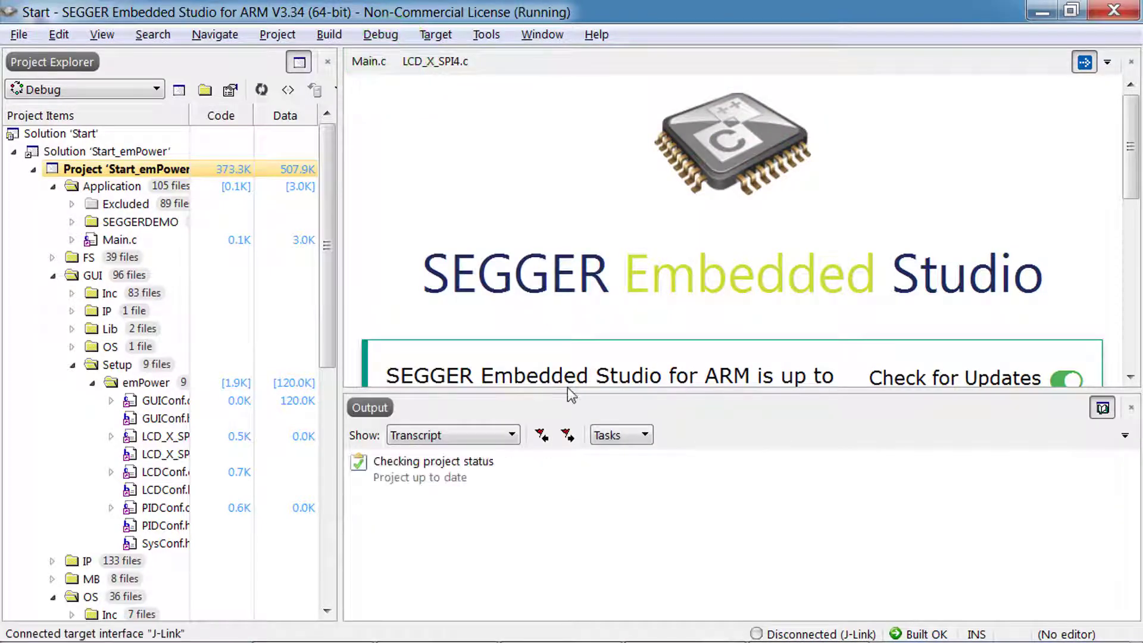
pyautogui.click(380, 34)
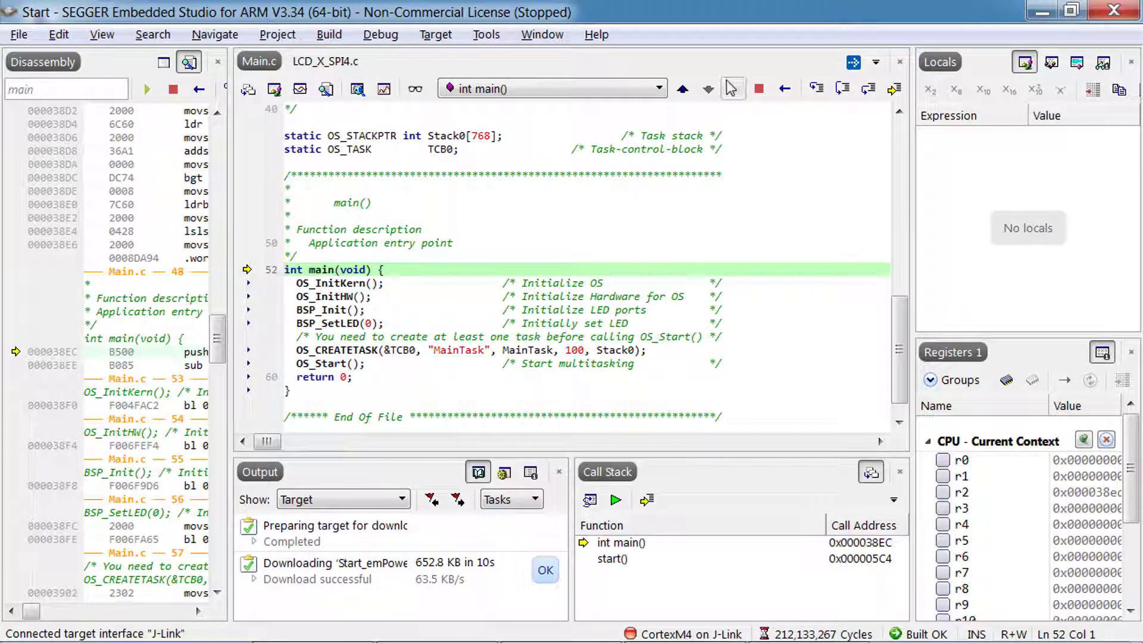
pyautogui.click(734, 88)
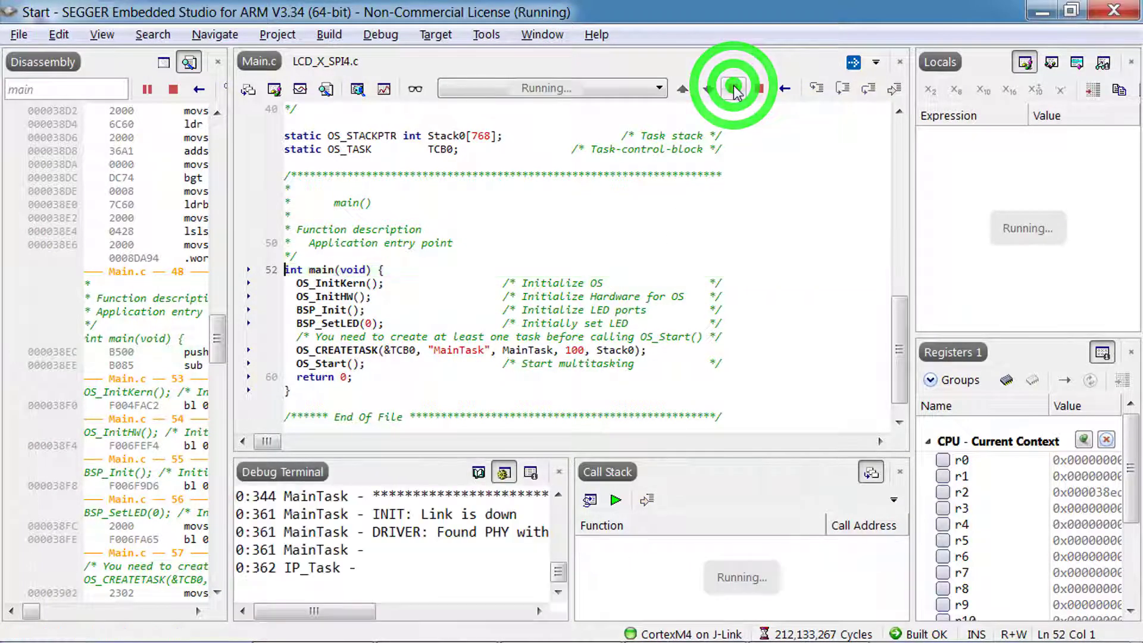
pyautogui.click(732, 88)
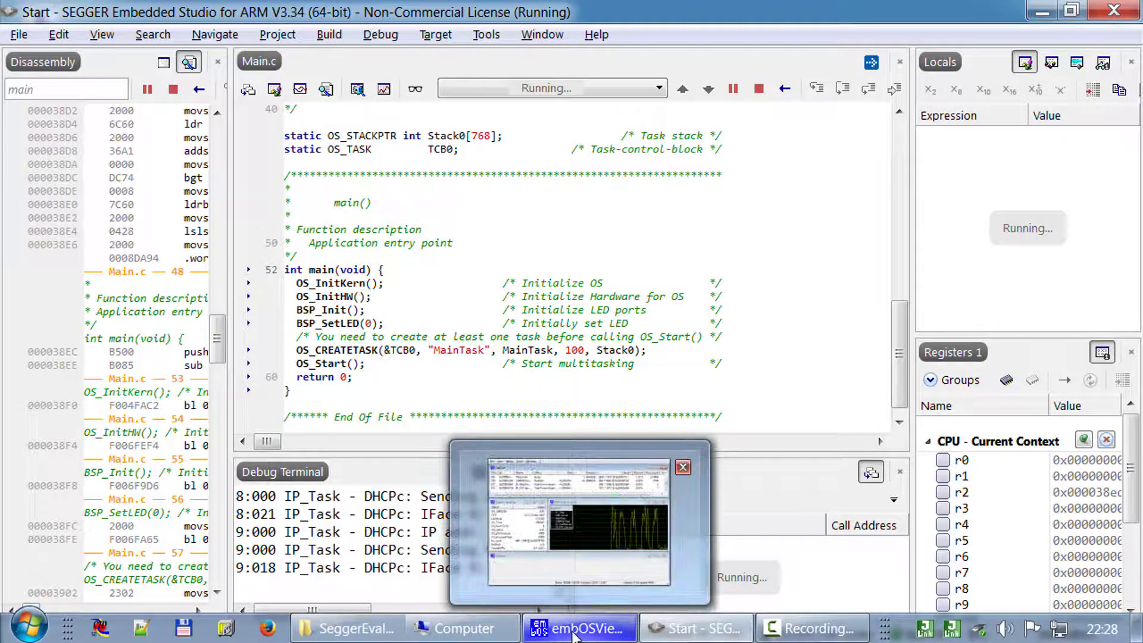
# Step: Bring up embOSView with its task list, system variables and CPU load windows
pyautogui.click(578, 627)
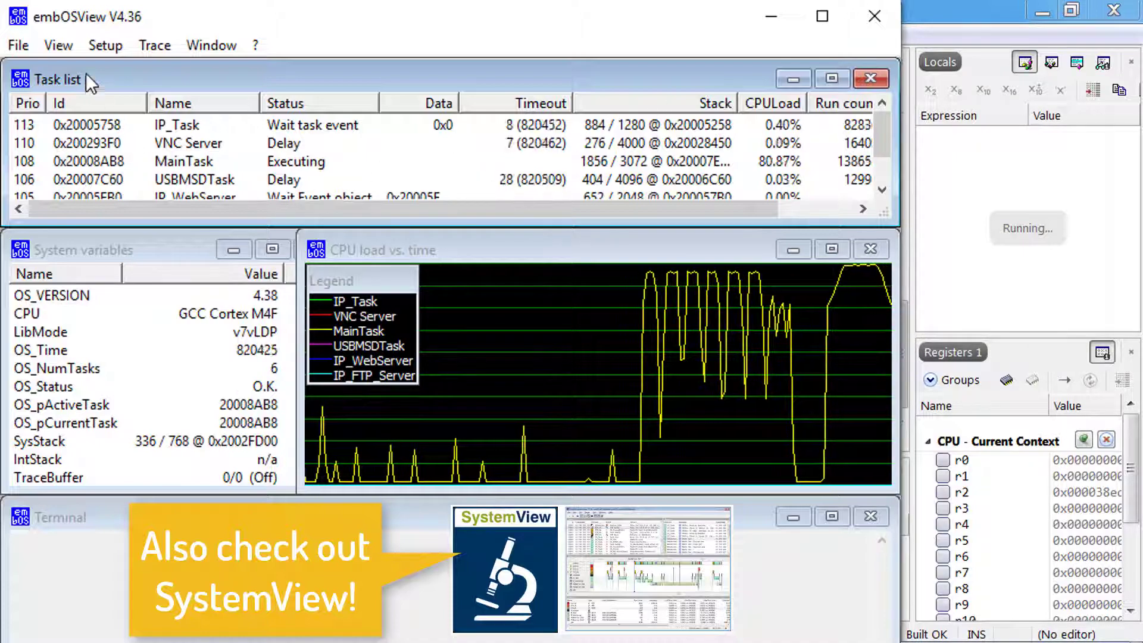
pyautogui.click(105, 45)
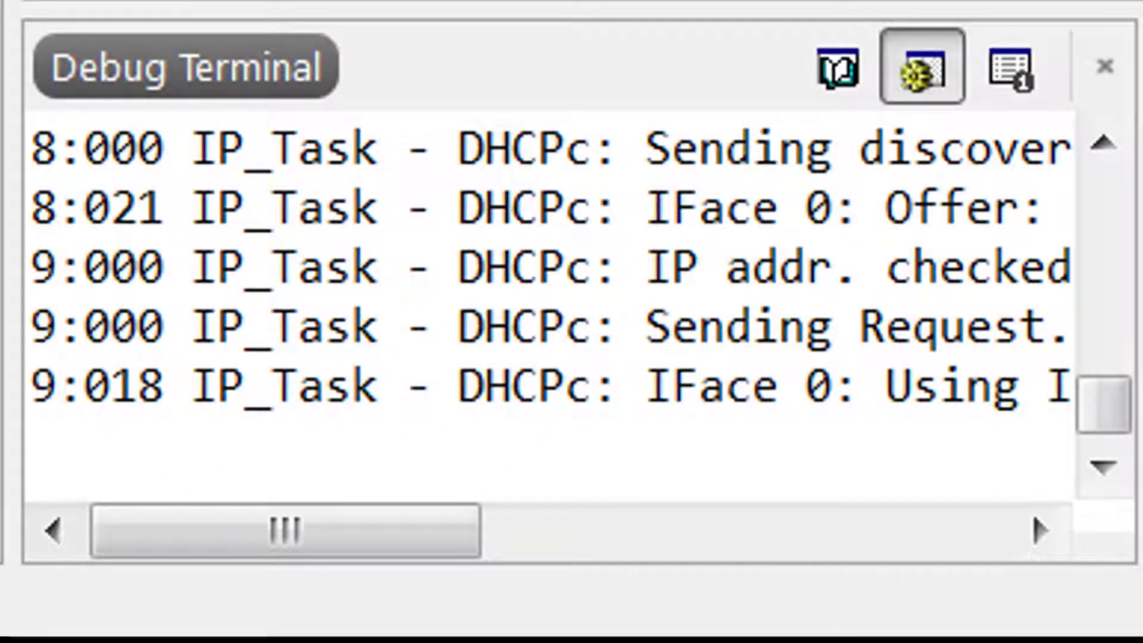
# Step: Scroll the Debug Terminal to the 'Using IP' line and start a ping to 10.0 in a command prompt
pyautogui.moveTo(285, 529); pyautogui.dragTo(385, 530)
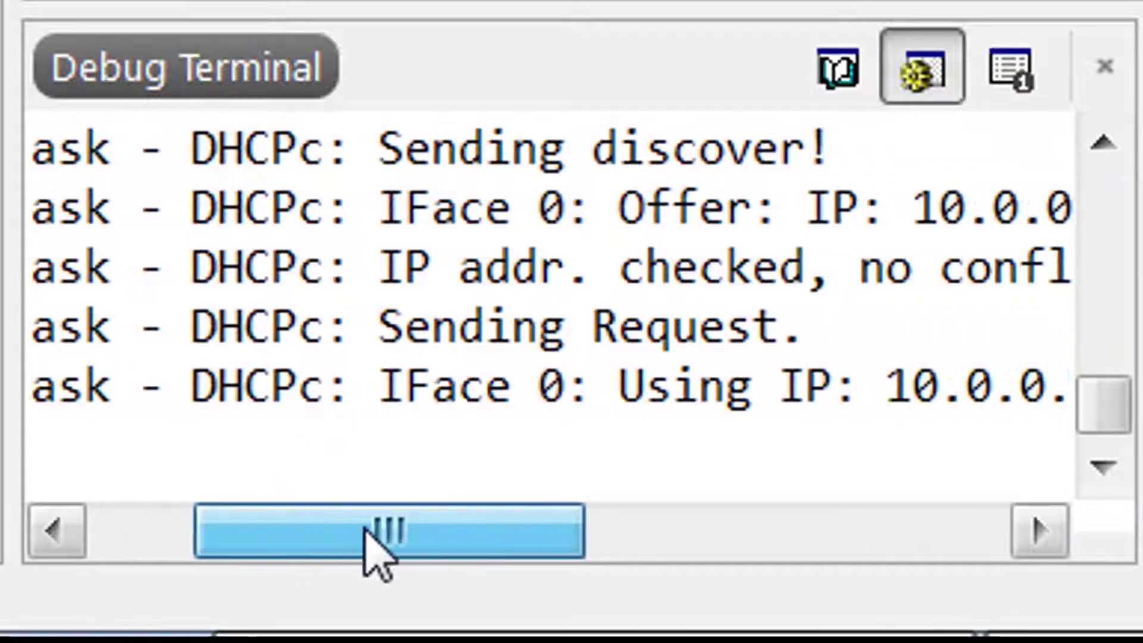
pyautogui.moveTo(386, 531); pyautogui.dragTo(656, 531)
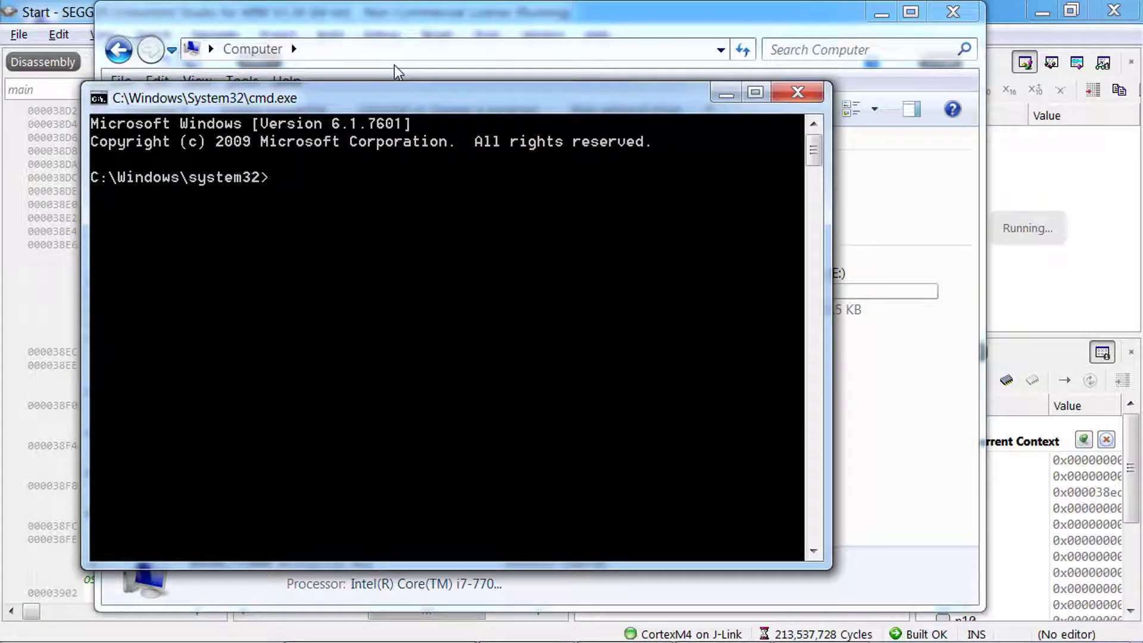
pyautogui.write('ping 10.0')
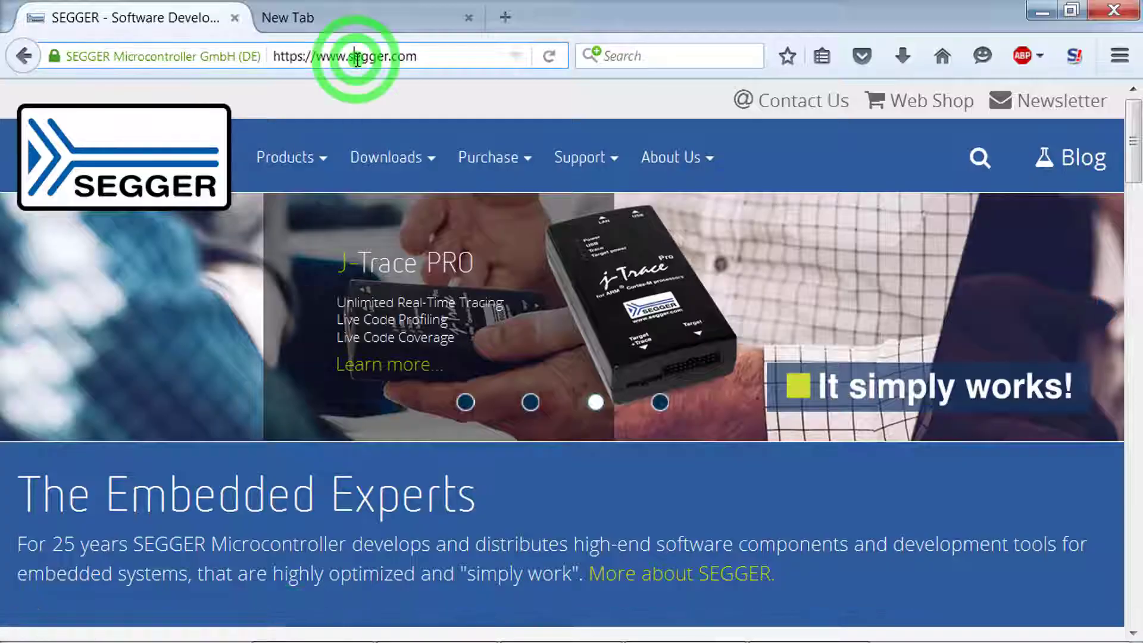
# Step: Load the board's webserver at 10.0.0, view the System time SSE sample and return to the main page
pyautogui.write('10.0.0.195')
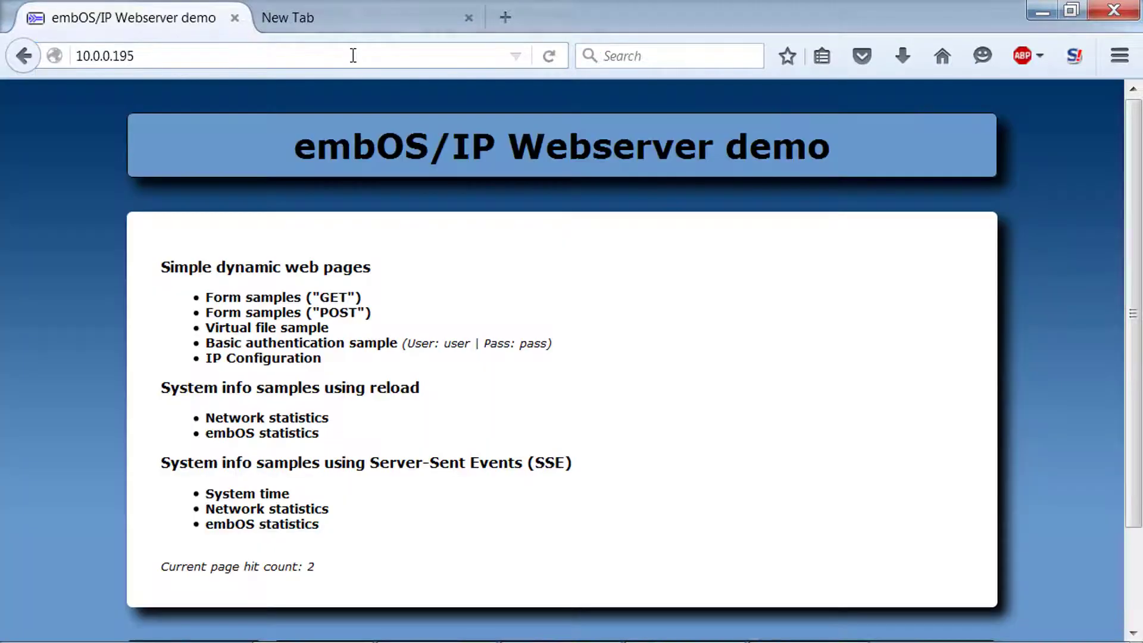
pyautogui.click(246, 493)
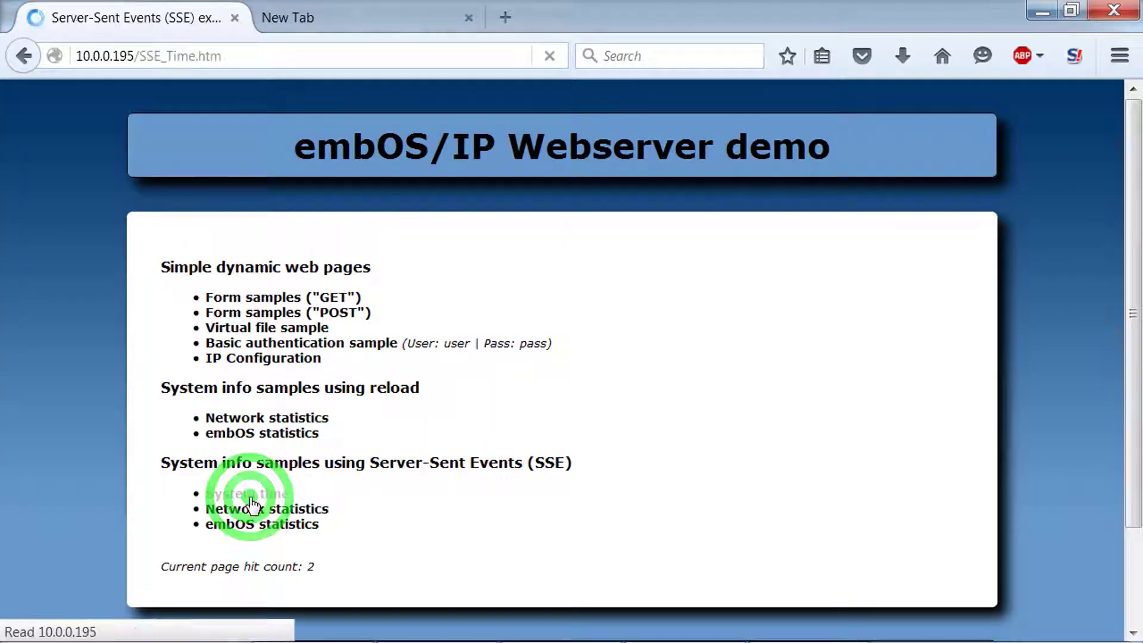
pyautogui.click(247, 493)
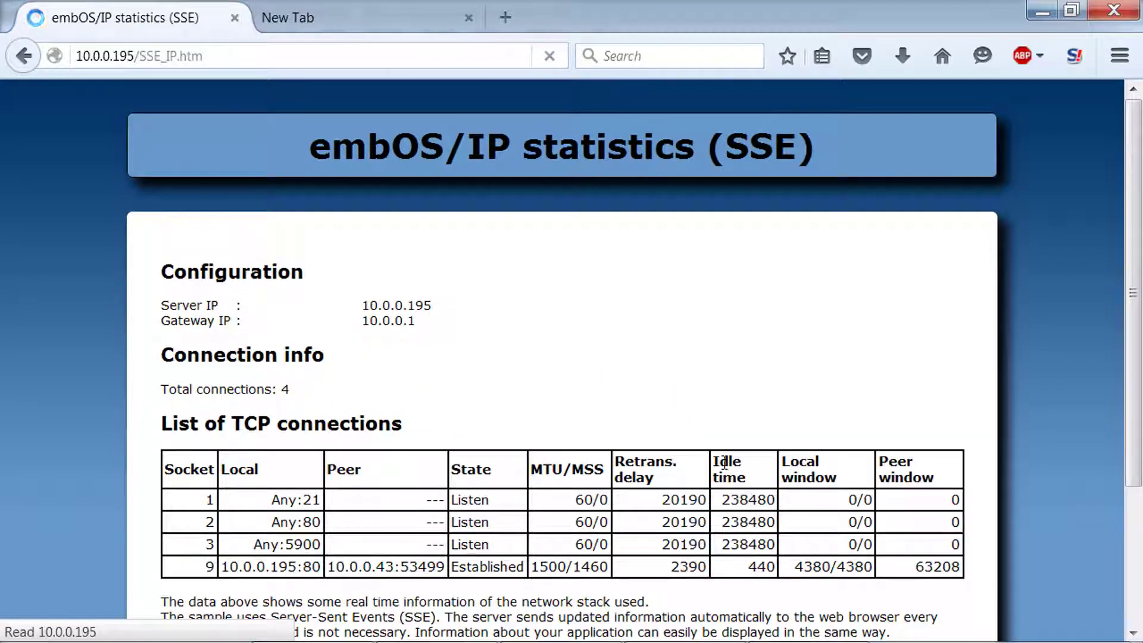
pyautogui.click(639, 550)
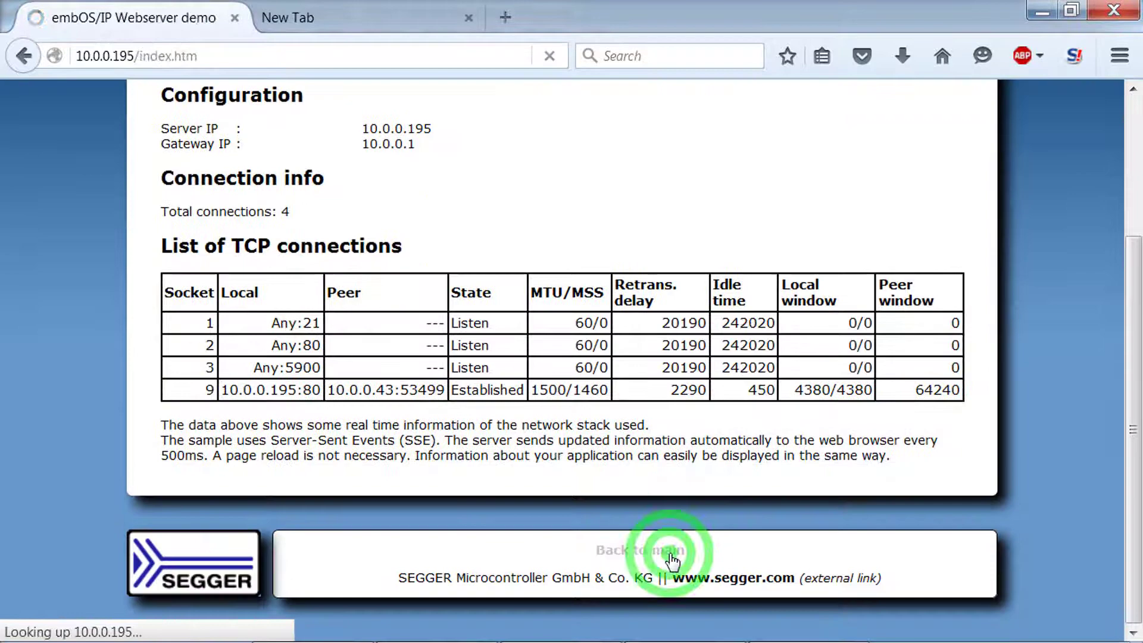
pyautogui.click(640, 550)
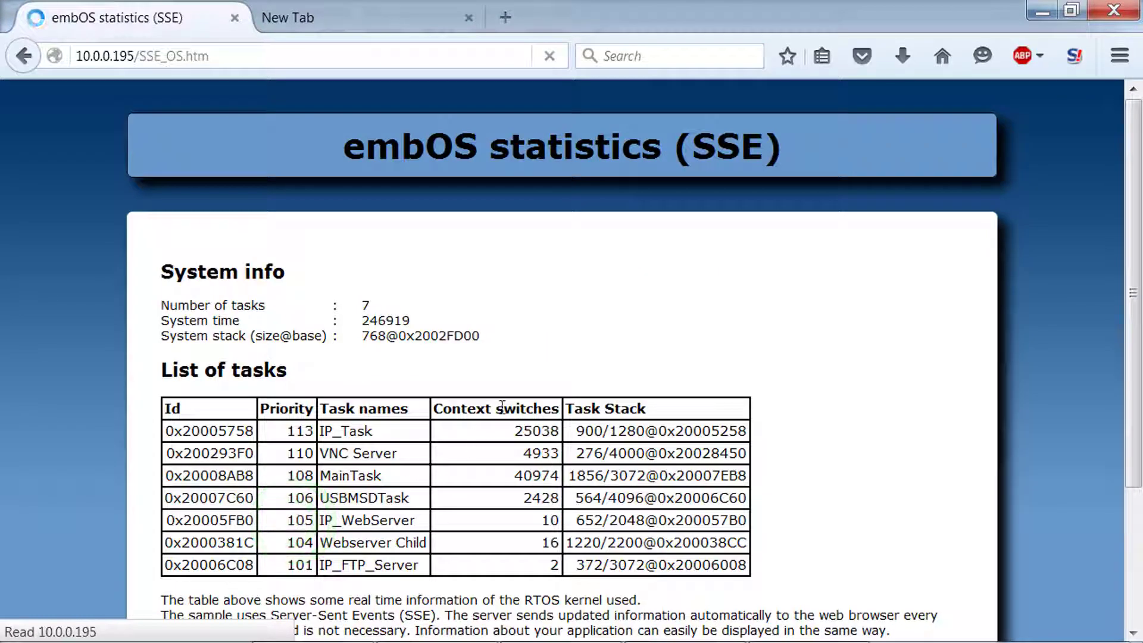
pyautogui.scroll(-3)
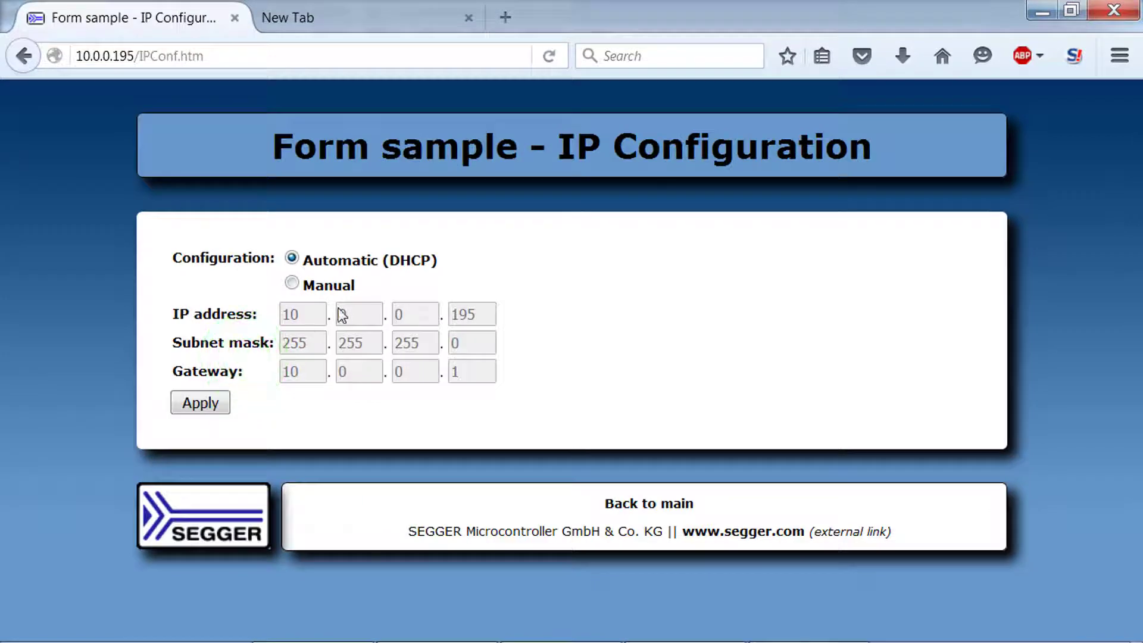
pyautogui.click(647, 502)
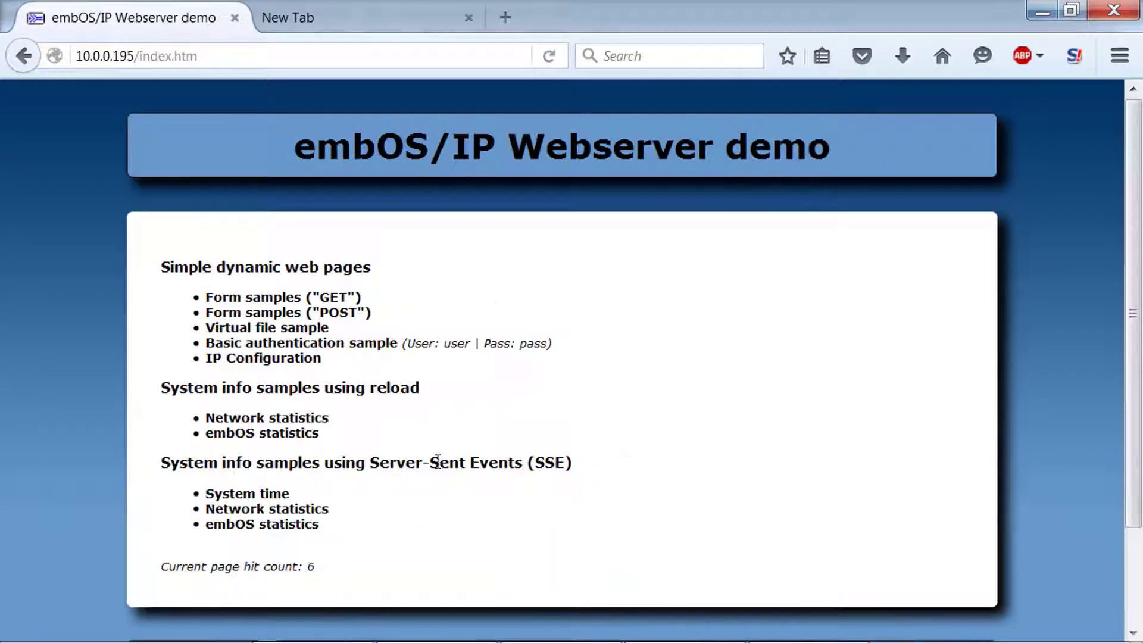
# Step: In the GET form sample set 90%, submit SEGGER / DEMO, and show text 1
pyautogui.click(283, 296)
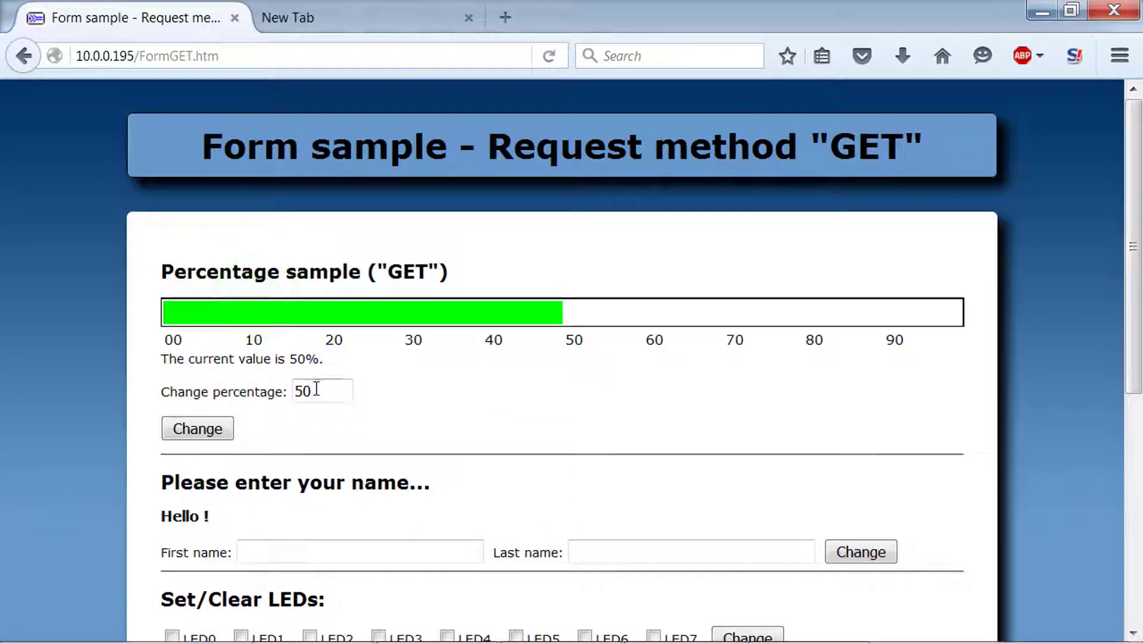
pyautogui.write('90')
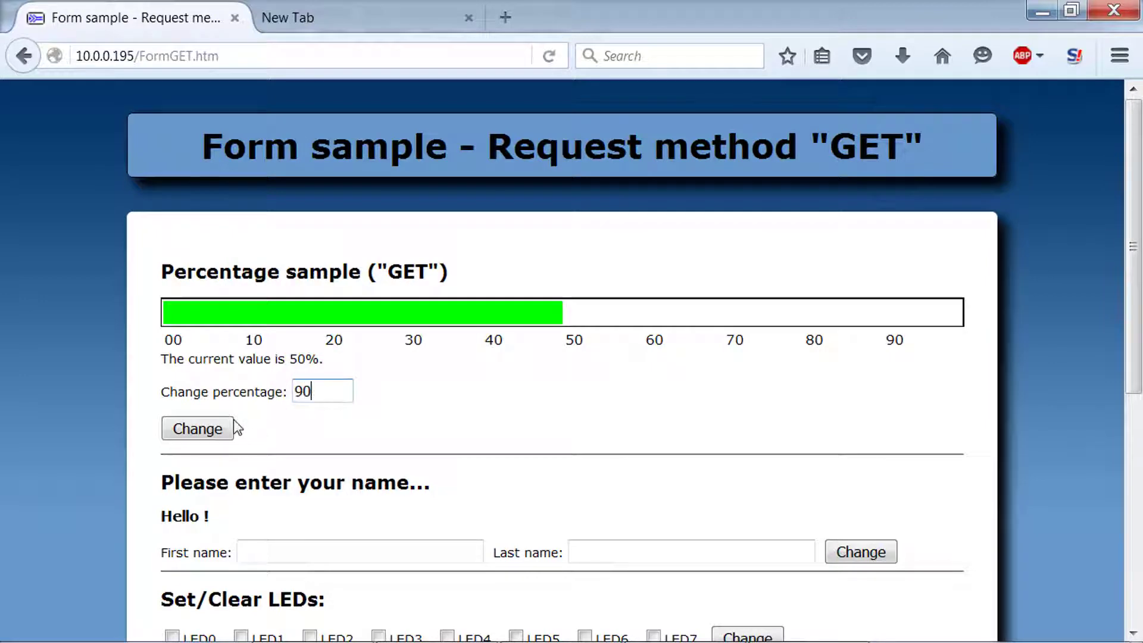
pyautogui.click(197, 427)
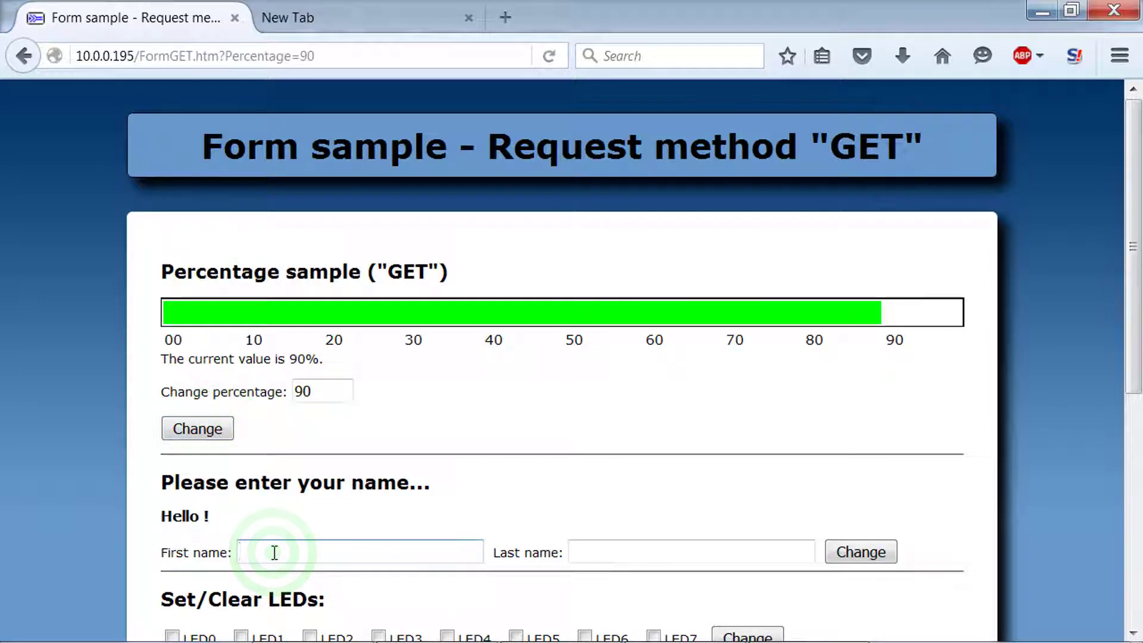
pyautogui.write('DE')
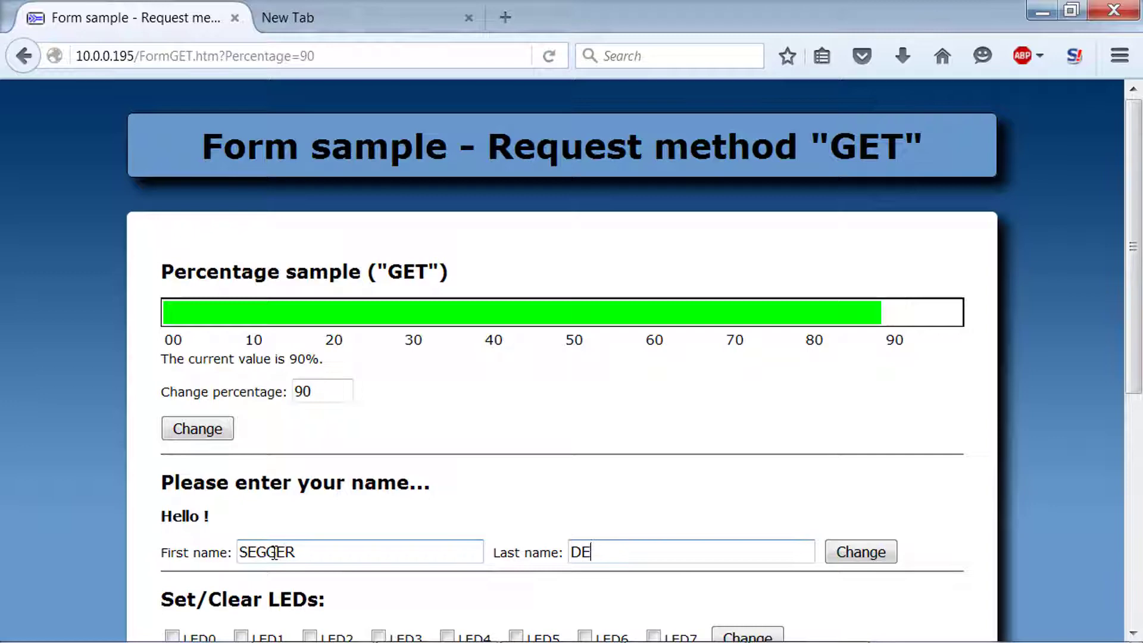
pyautogui.click(859, 551)
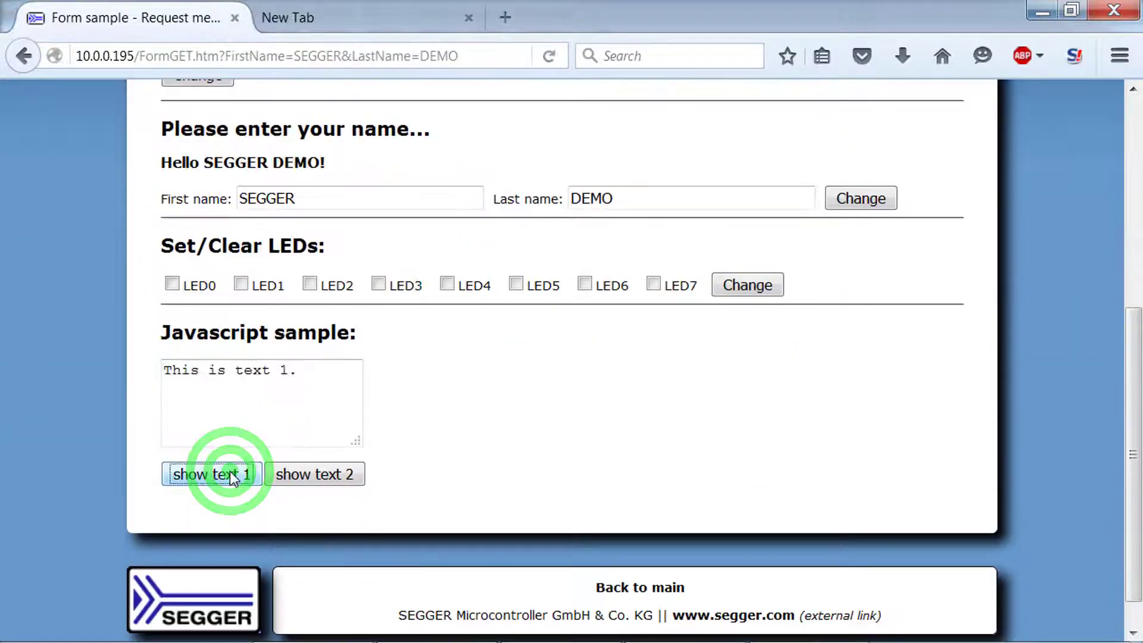
pyautogui.click(173, 285)
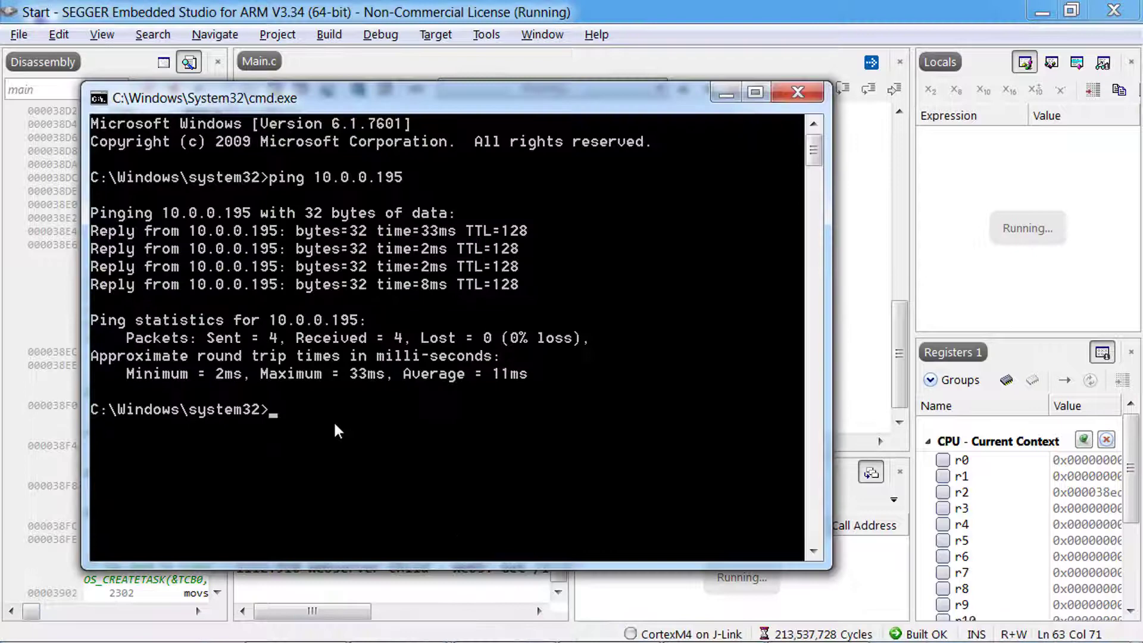
# Step: Start ftp to 10.0.0.195, log in as anonymous and issue mkdir
pyautogui.write('ftp')
pyautogui.write('open 10.0.0.195')
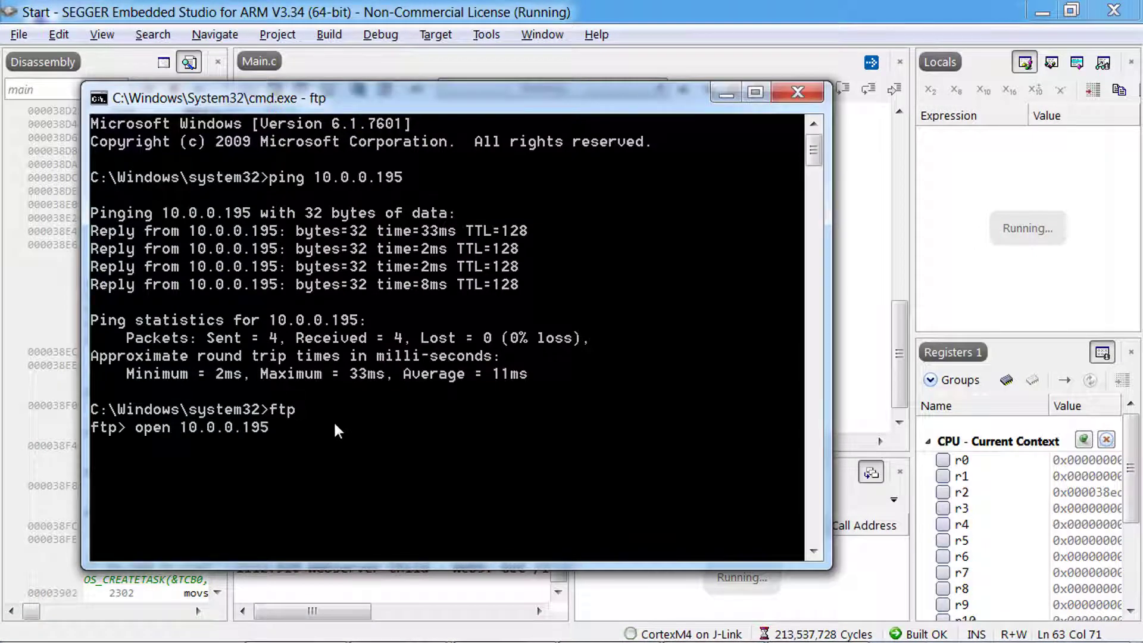
pyautogui.write('anonymous')
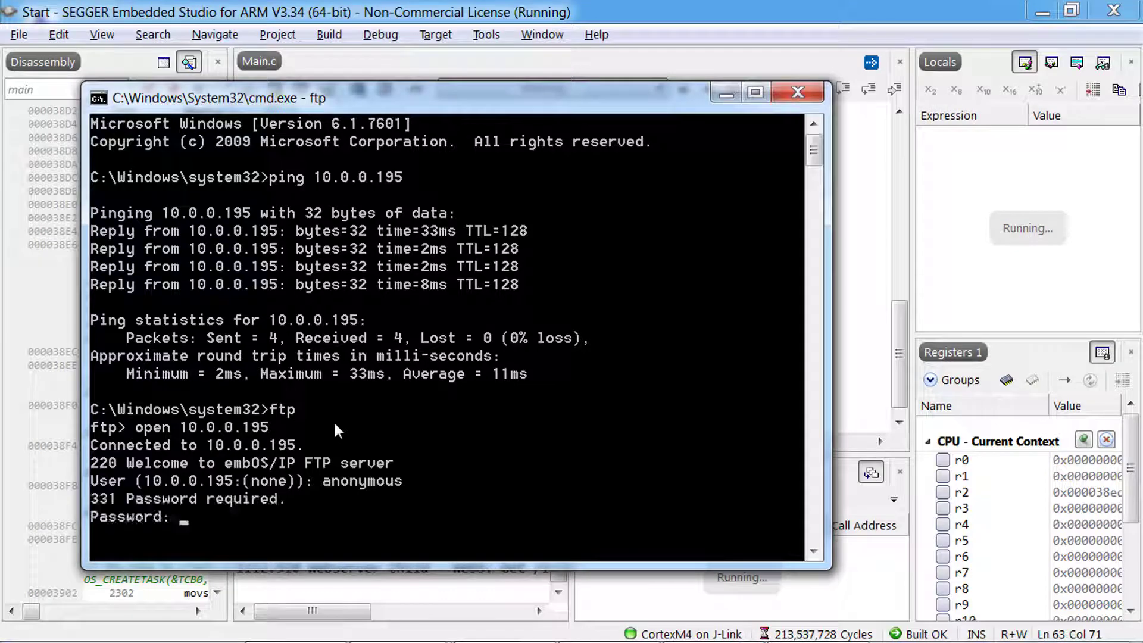
pyautogui.write('mkdir')
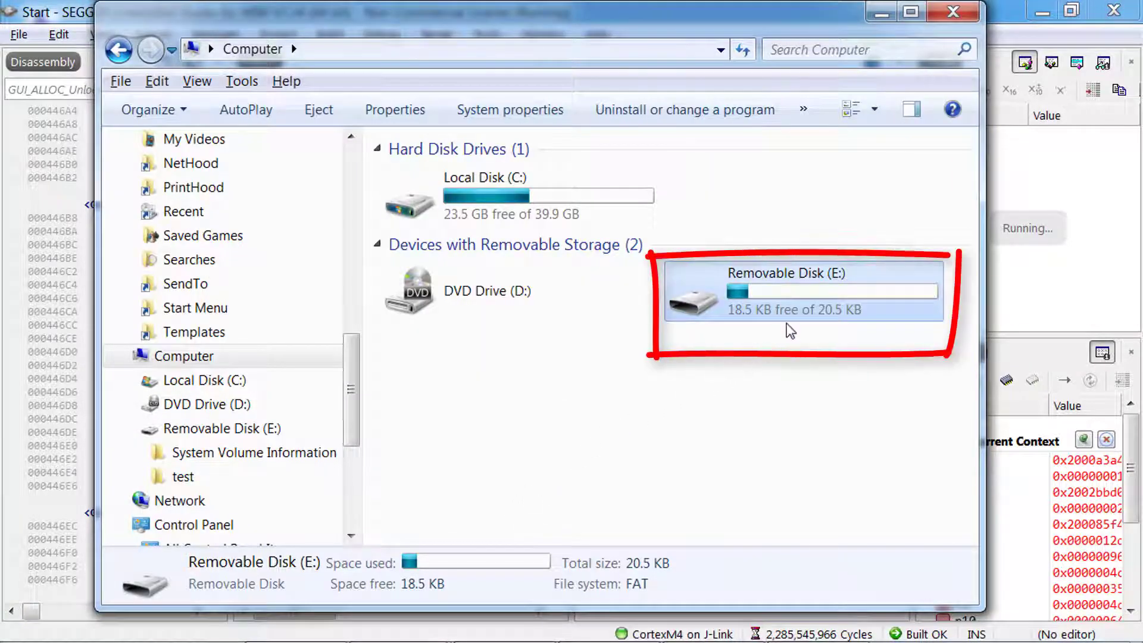
pyautogui.moveTo(818, 298)
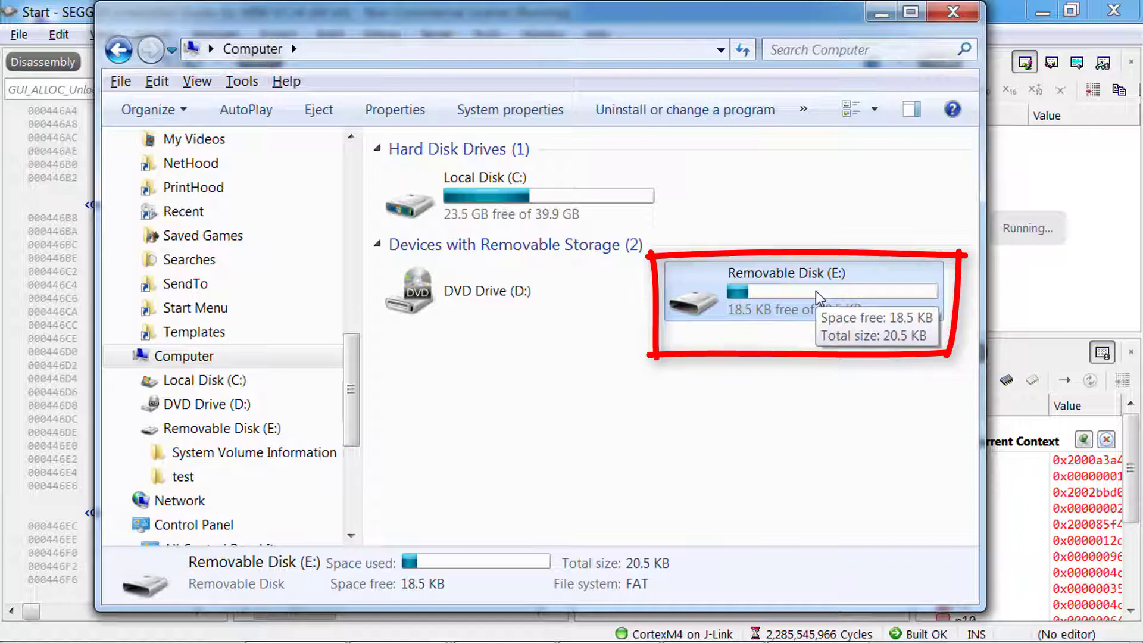
# Step: Open Removable Disk (E:) and inspect its test and System Volume Information folders
pyautogui.doubleClick(786, 292)
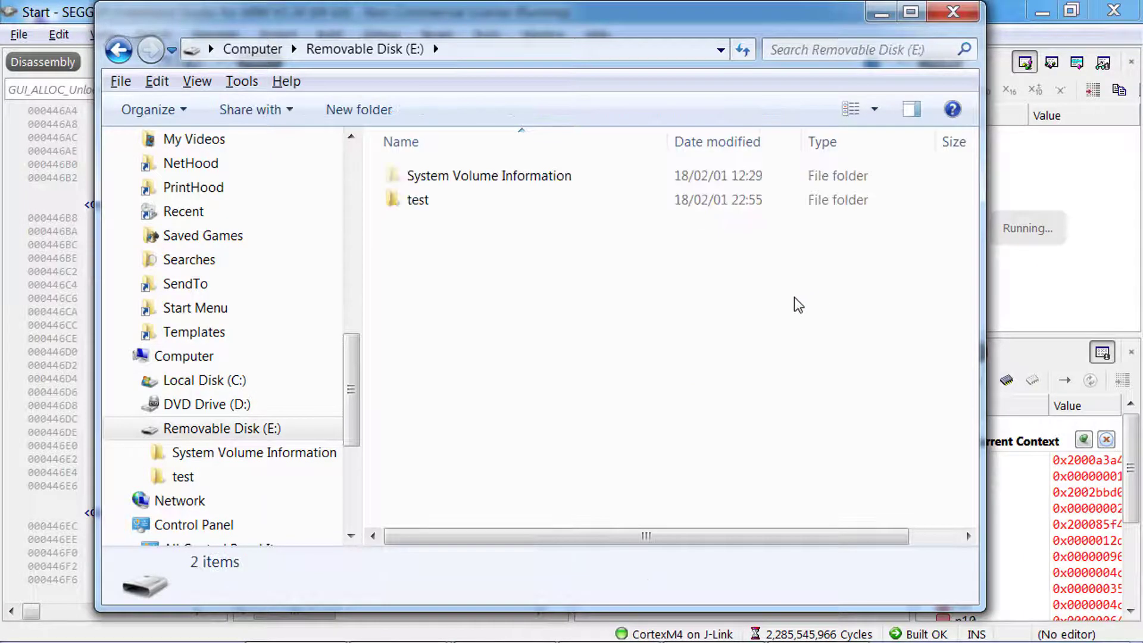
pyautogui.moveTo(449, 277)
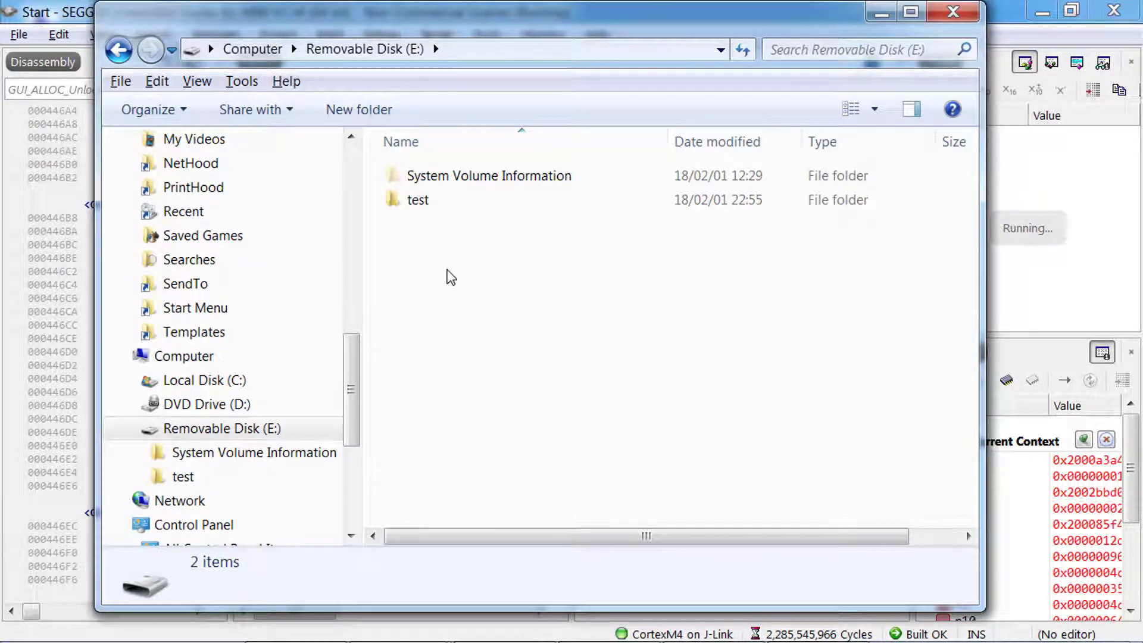
pyautogui.rightClick(450, 276)
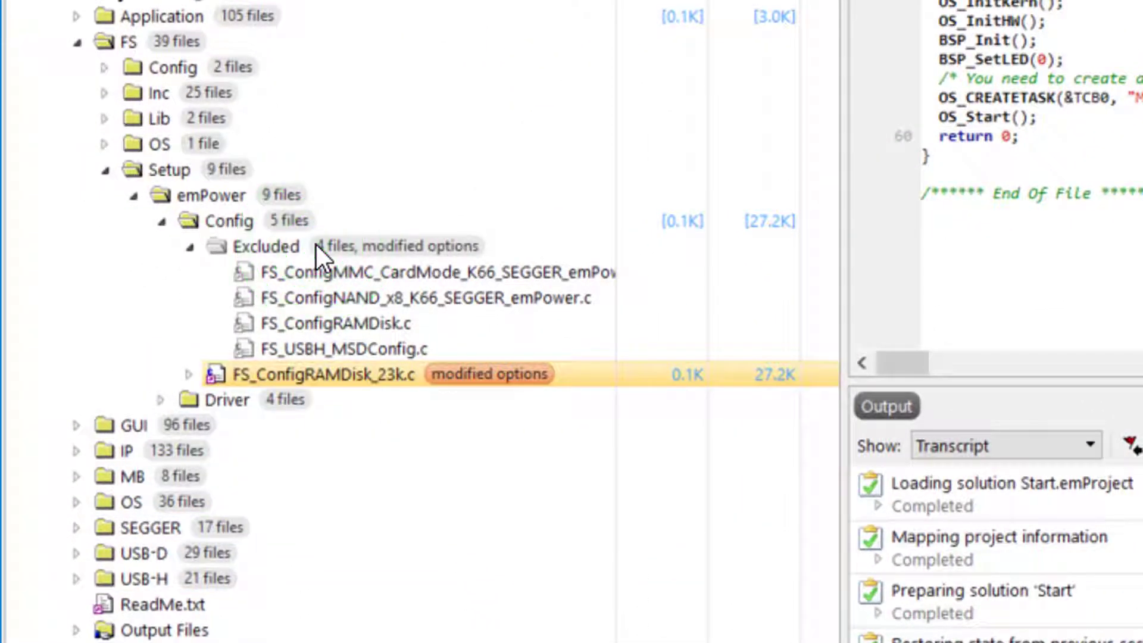
pyautogui.rightClick(425, 298)
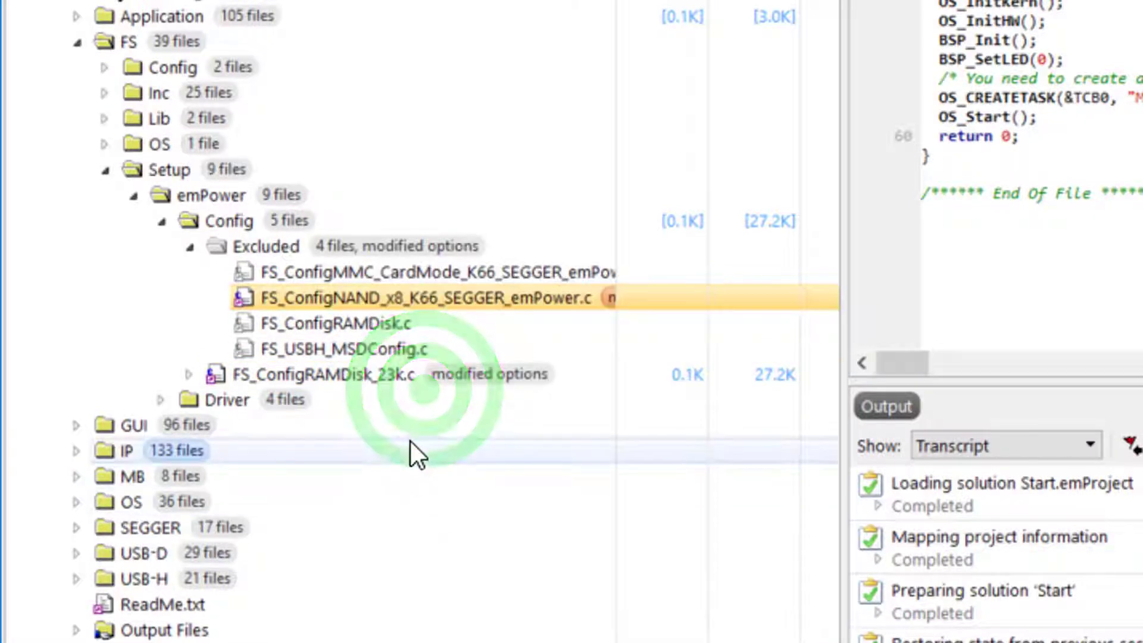
pyautogui.rightClick(313, 374)
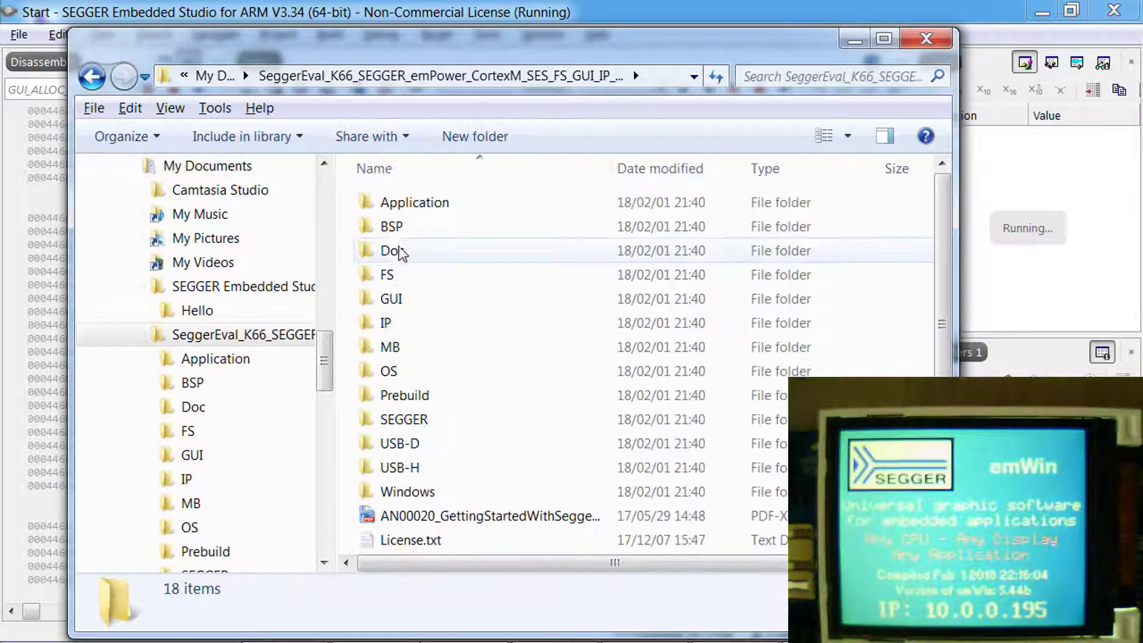
# Step: Launch emVNC.exe from Windows\GUI and connect to the board at 10.0.0.195
pyautogui.doubleClick(407, 492)
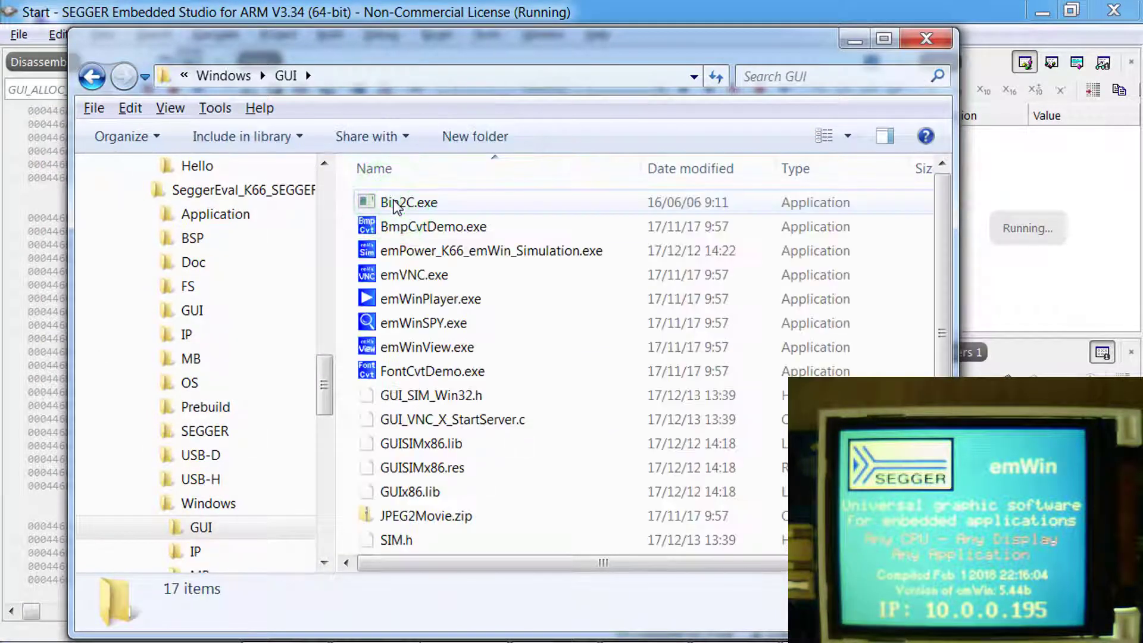
pyautogui.doubleClick(413, 274)
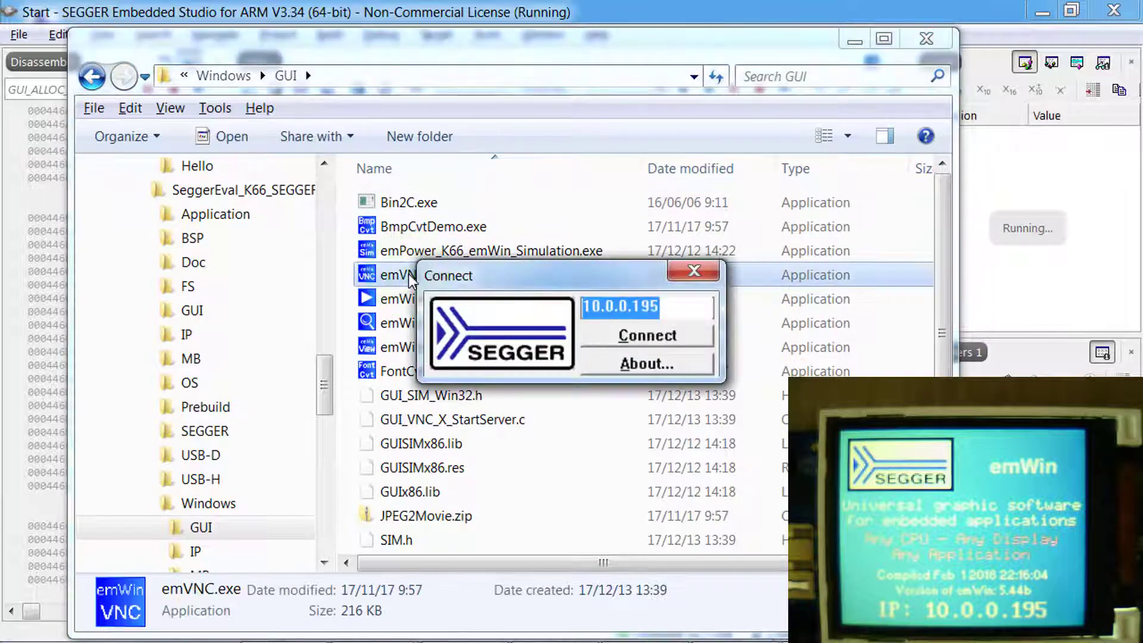
pyautogui.click(646, 334)
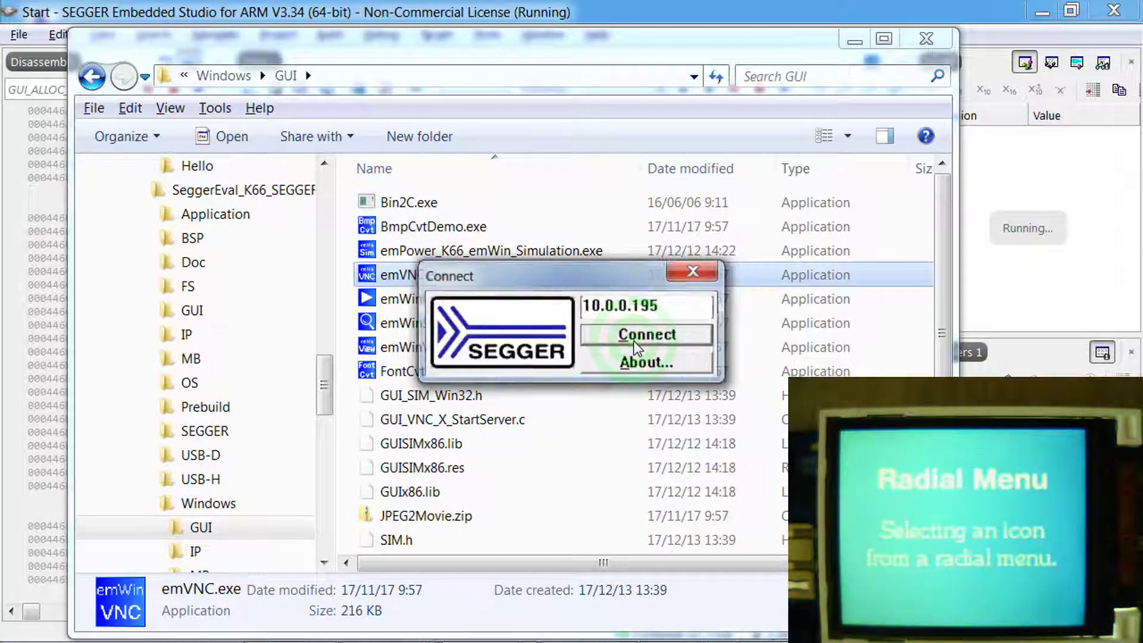
pyautogui.click(644, 333)
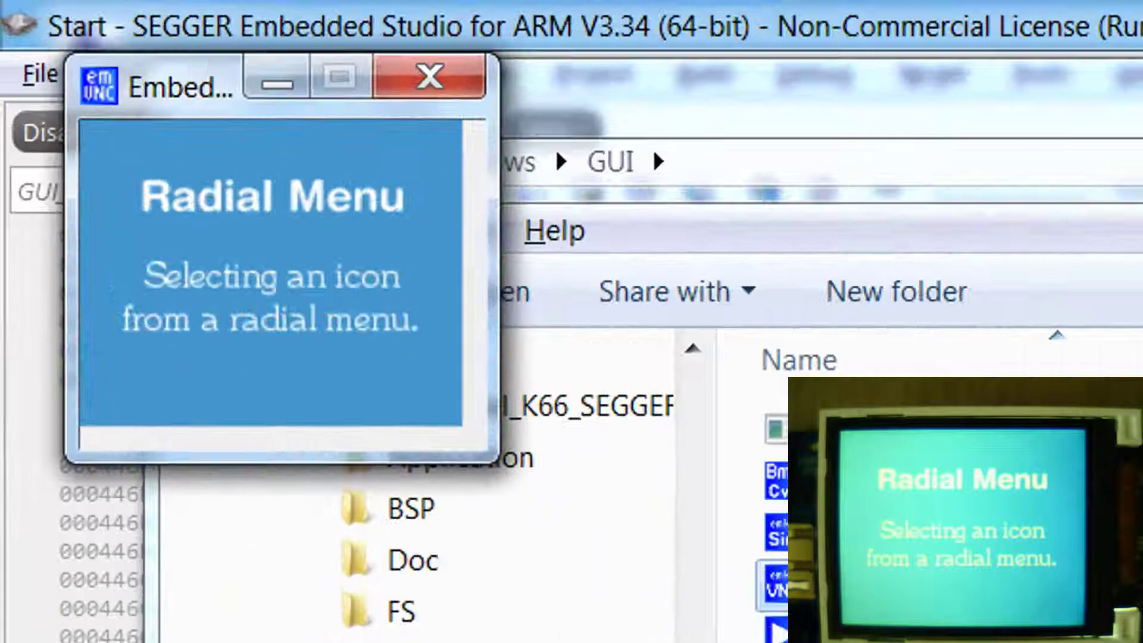